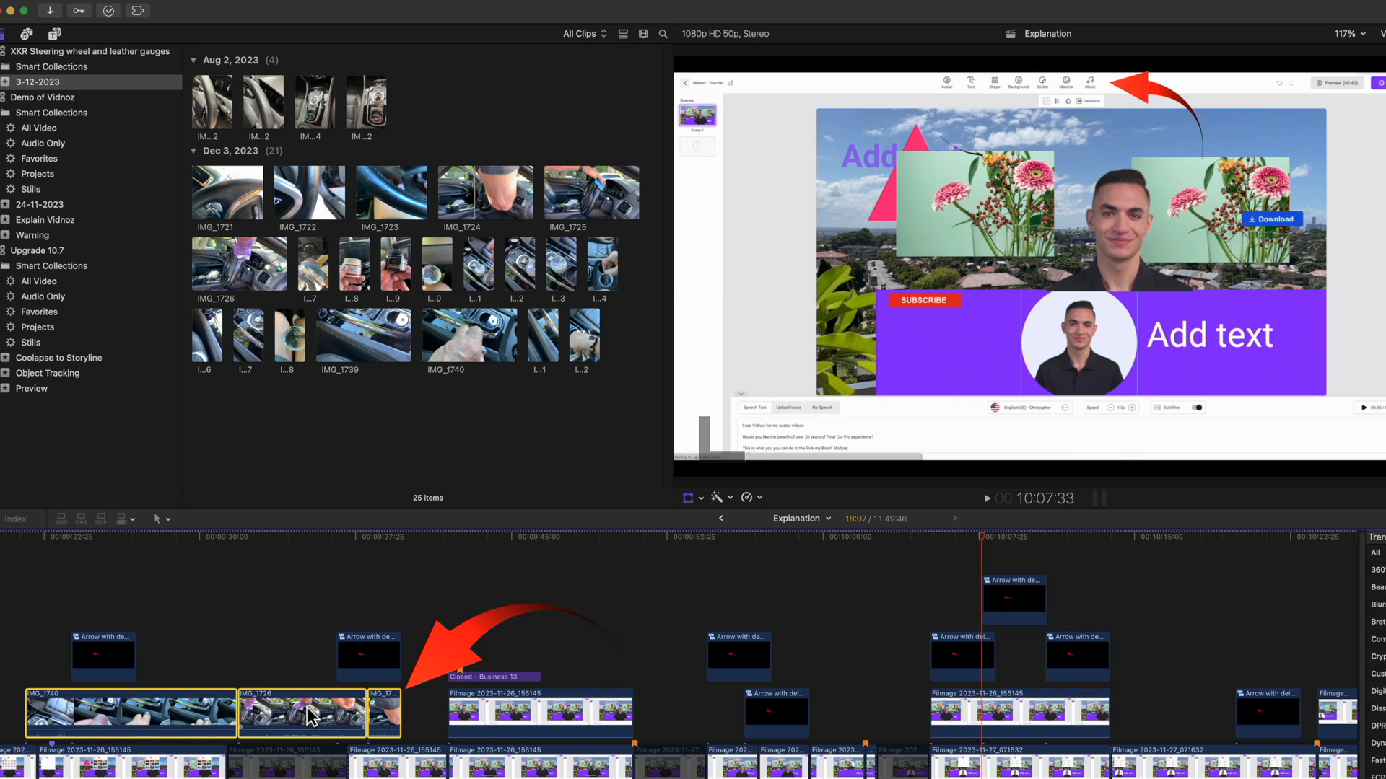
Open the shortcut menu for the selected overlapping IMG clips.
right_click(309, 711)
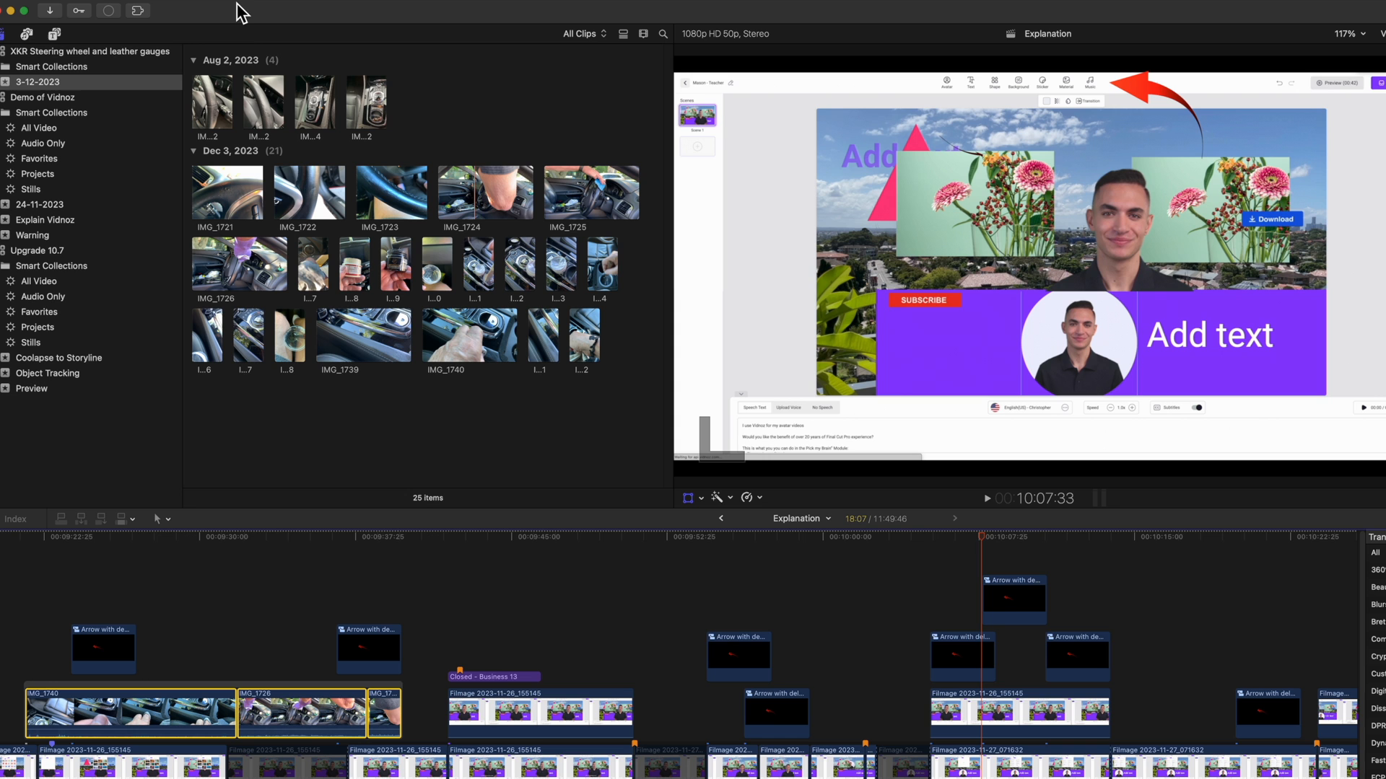
mouse_move(723, 591)
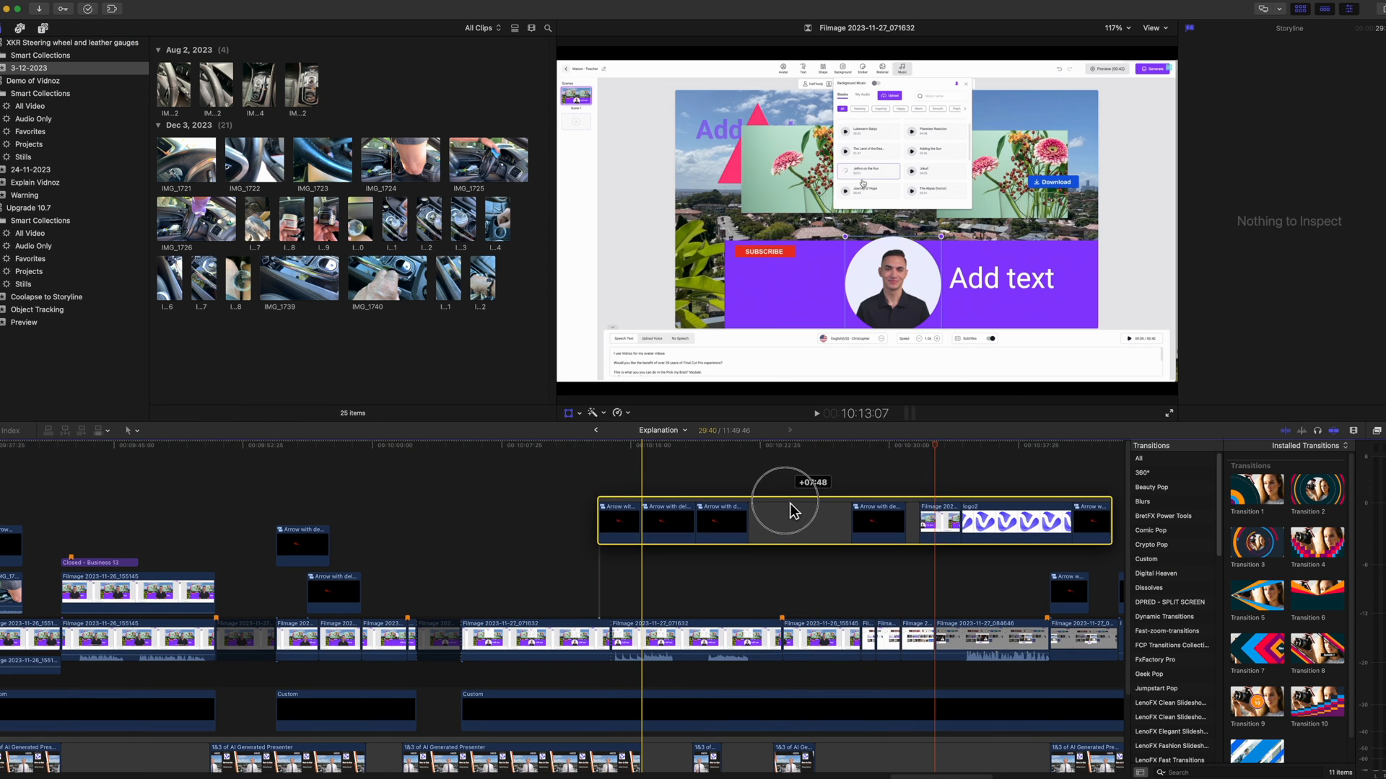
Drag the connected storyline about eight seconds later to join the arrow and logo2 clips.
drag(788, 517, 795, 733)
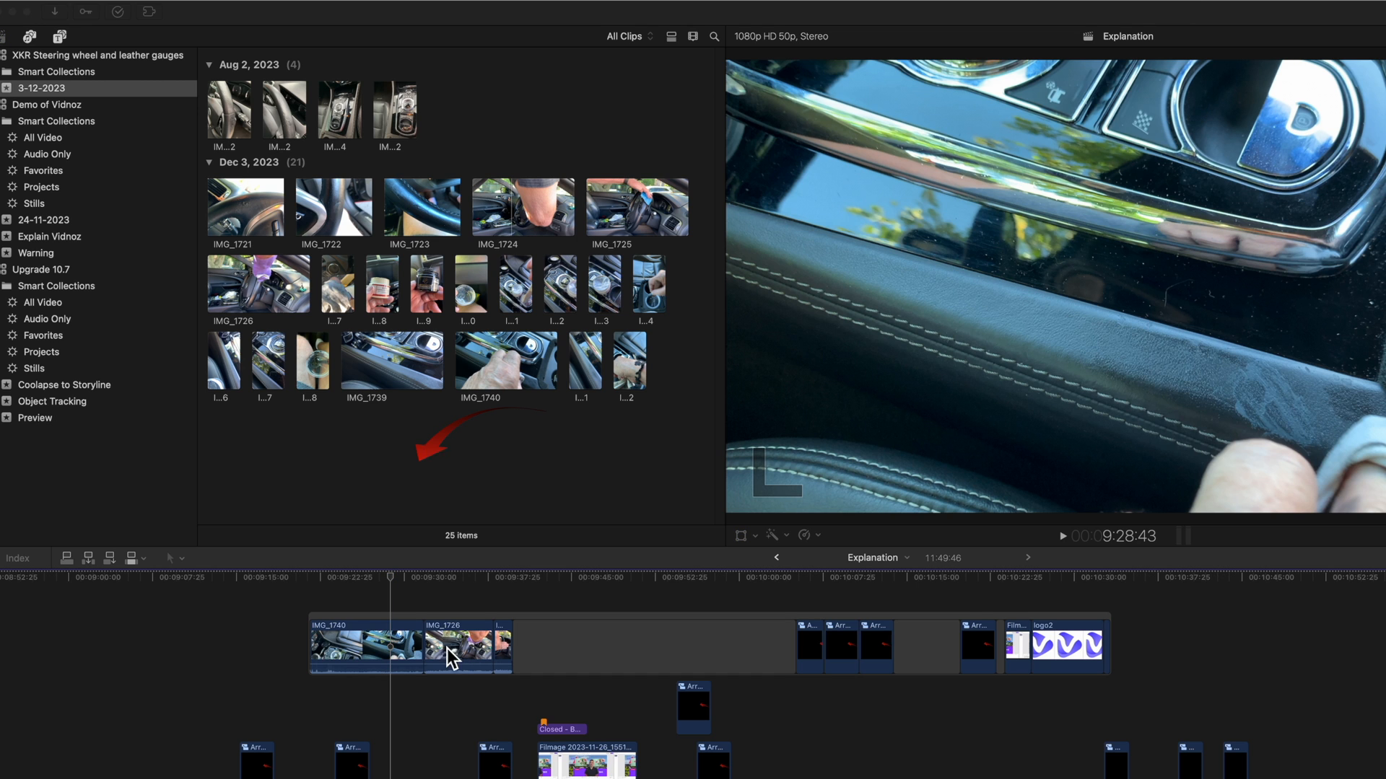
Select the IMG_1740 clip in the connected storyline for trimming.
click(365, 645)
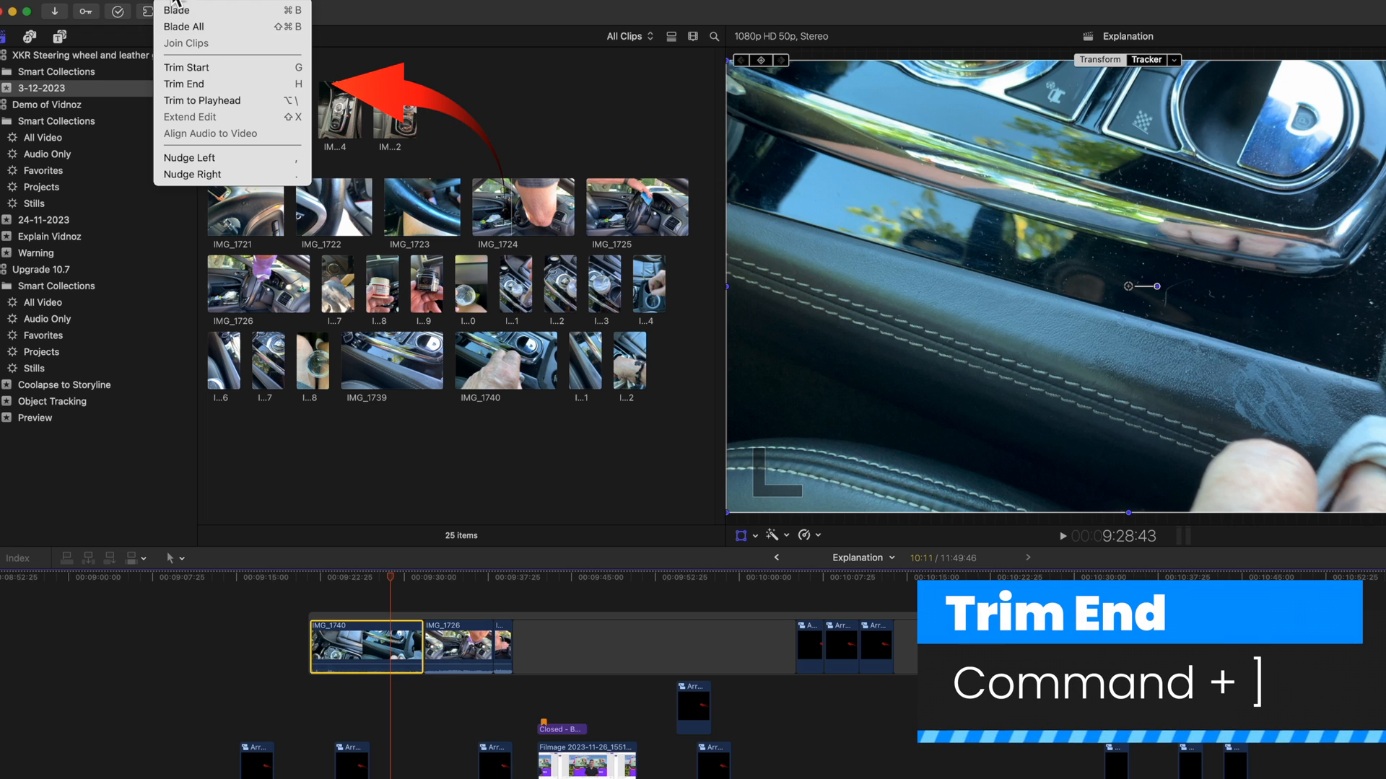
mouse_move(186, 83)
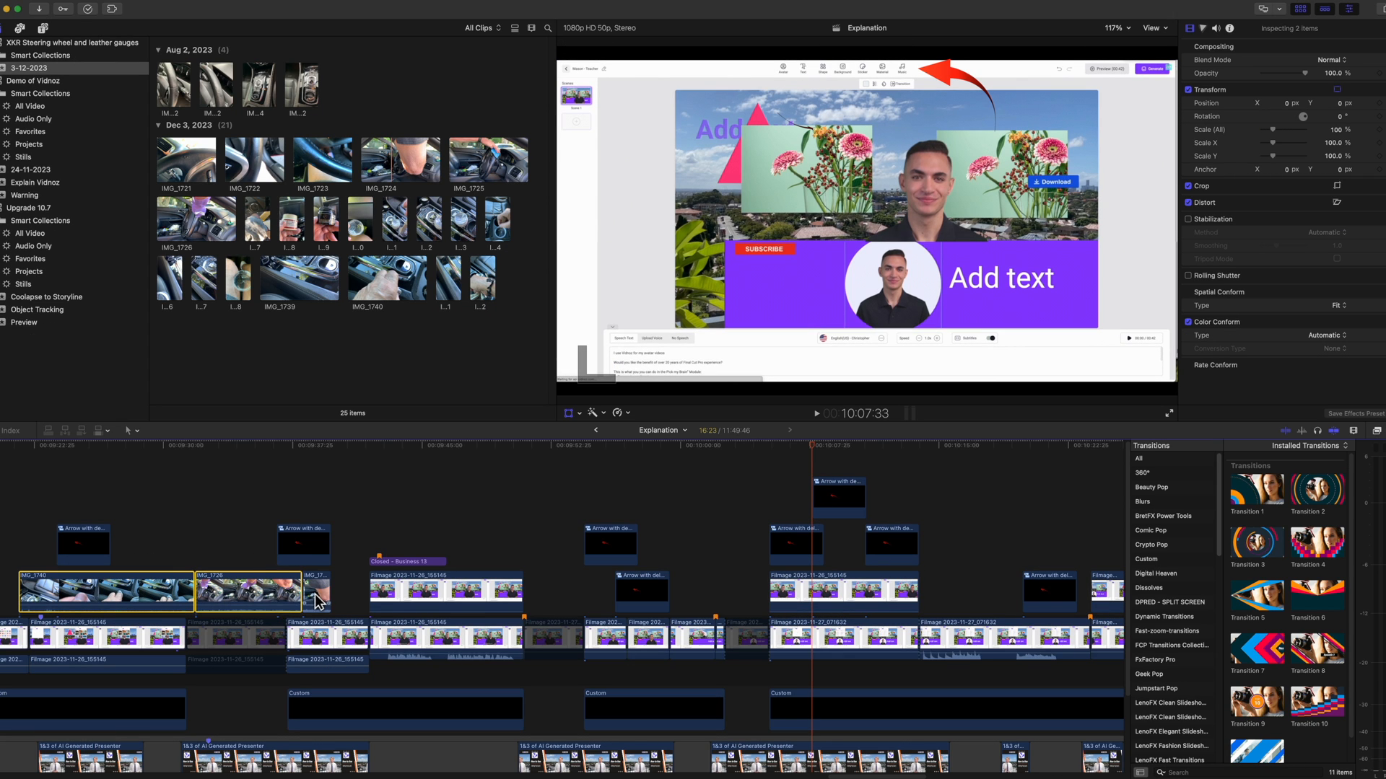
Add the third IMG clip to the selection and open its shortcut menu.
click(317, 590)
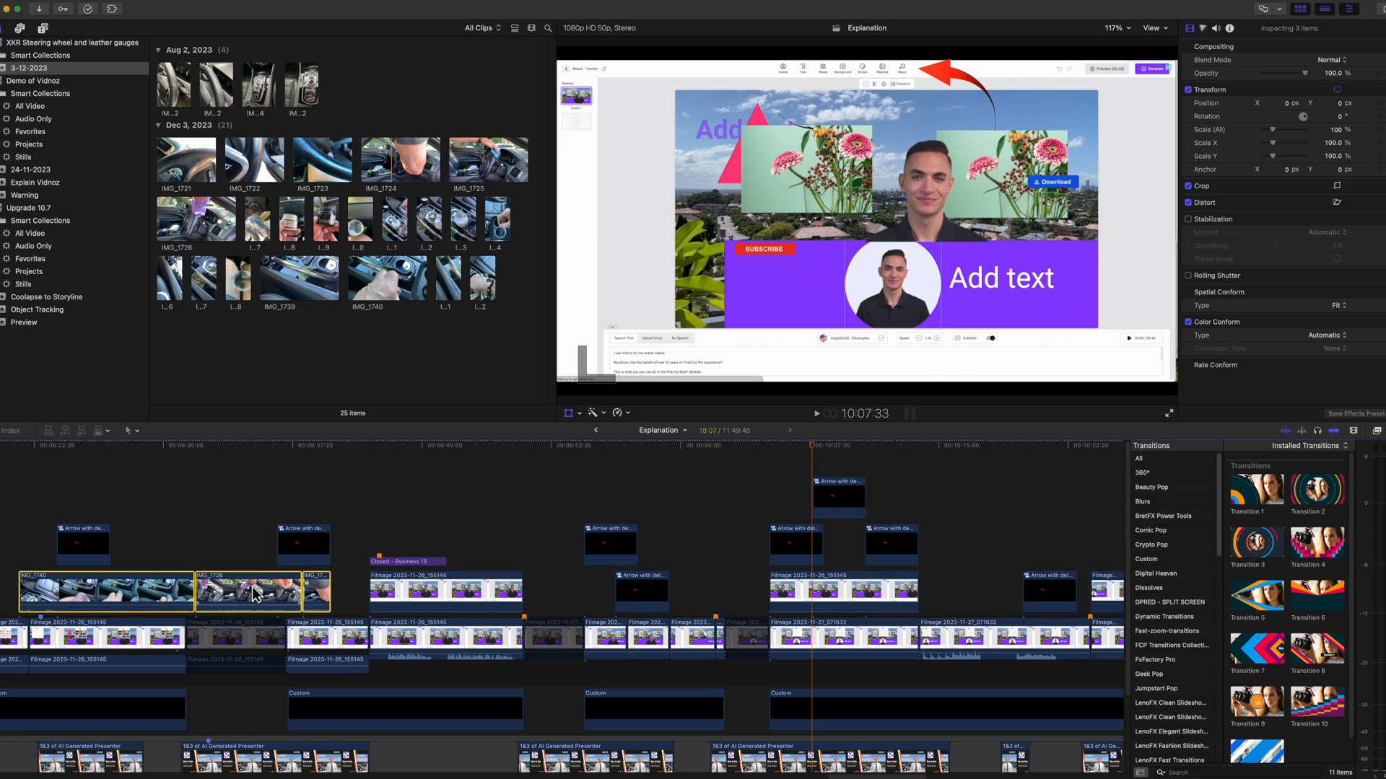
right_click(252, 592)
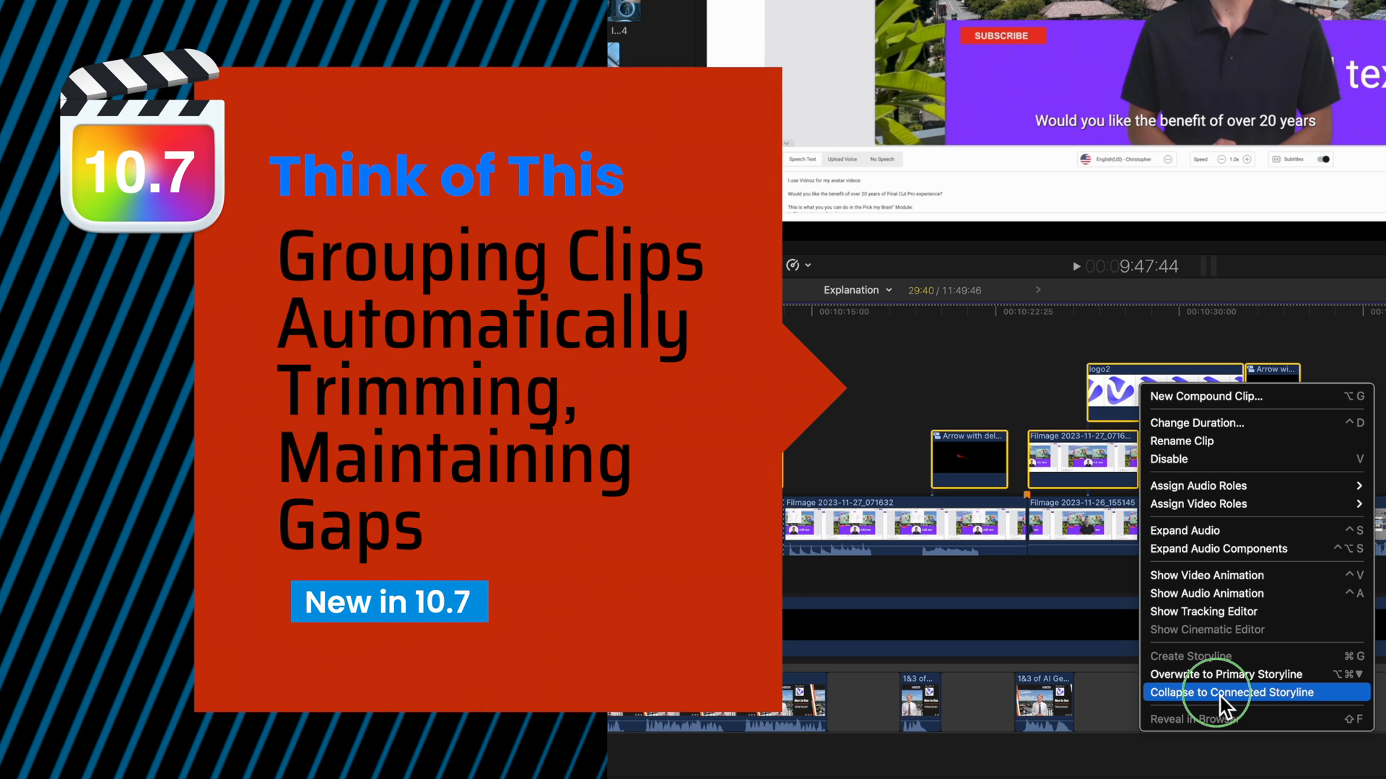
Choose Collapse to Connected Storyline for the three selected IMG clips.
click(1227, 692)
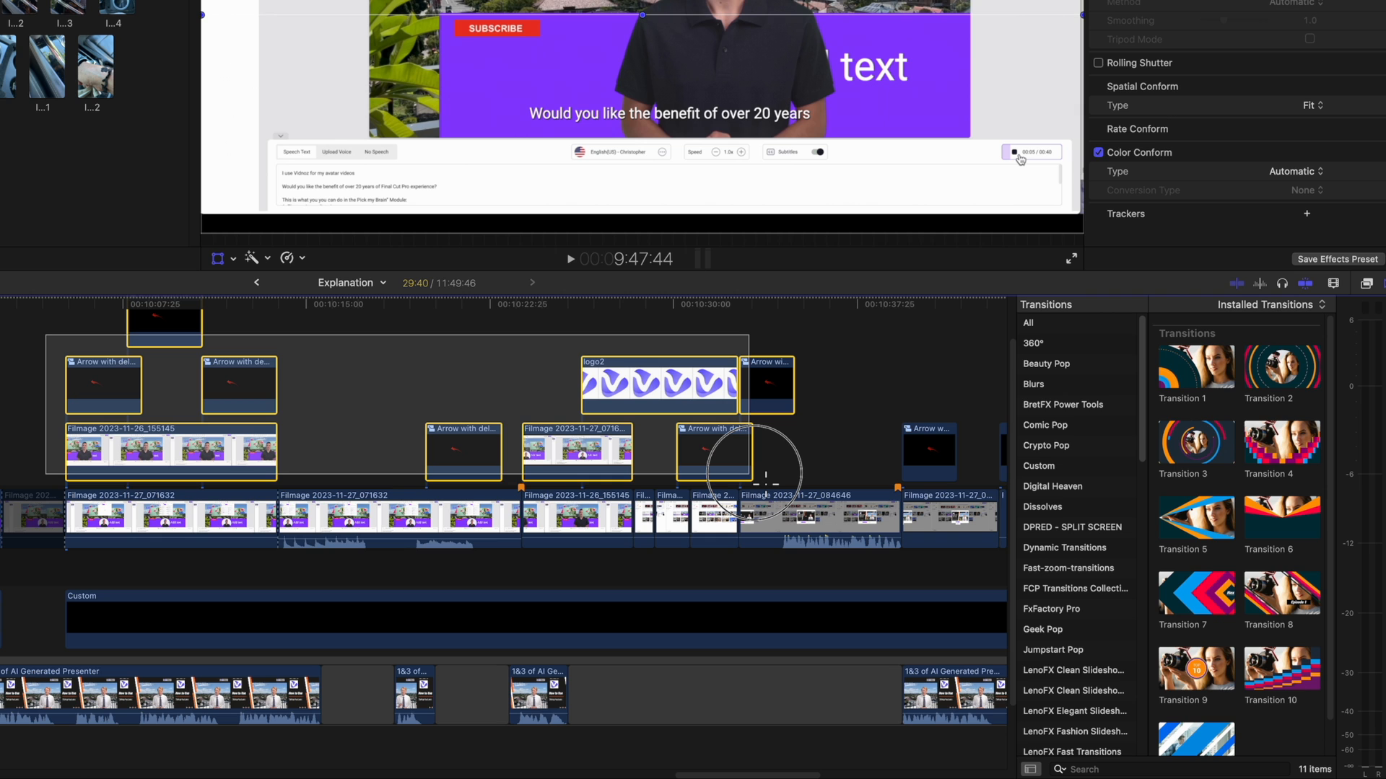
Collapse the arrow, Filmage and logo2 clips via the shortcut menu.
right_click(637, 389)
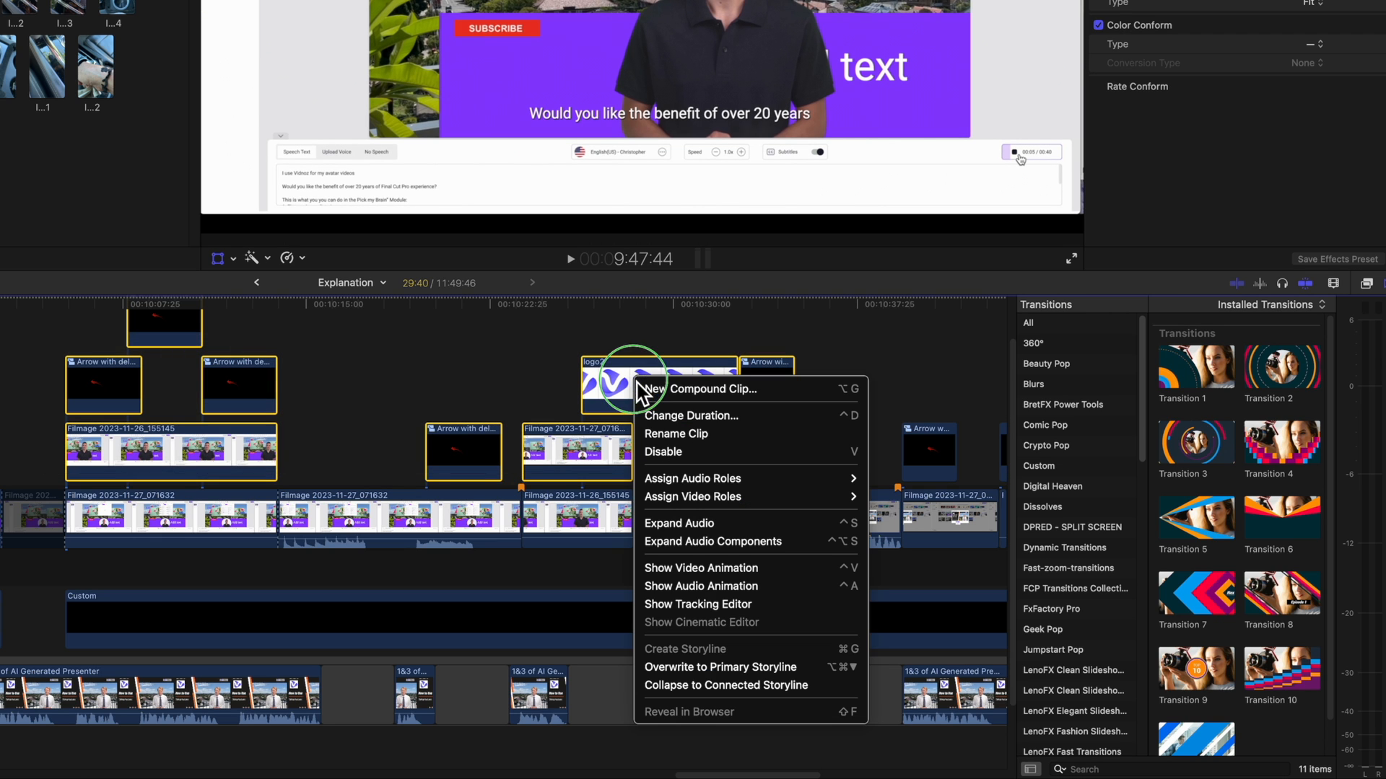
mouse_move(716, 698)
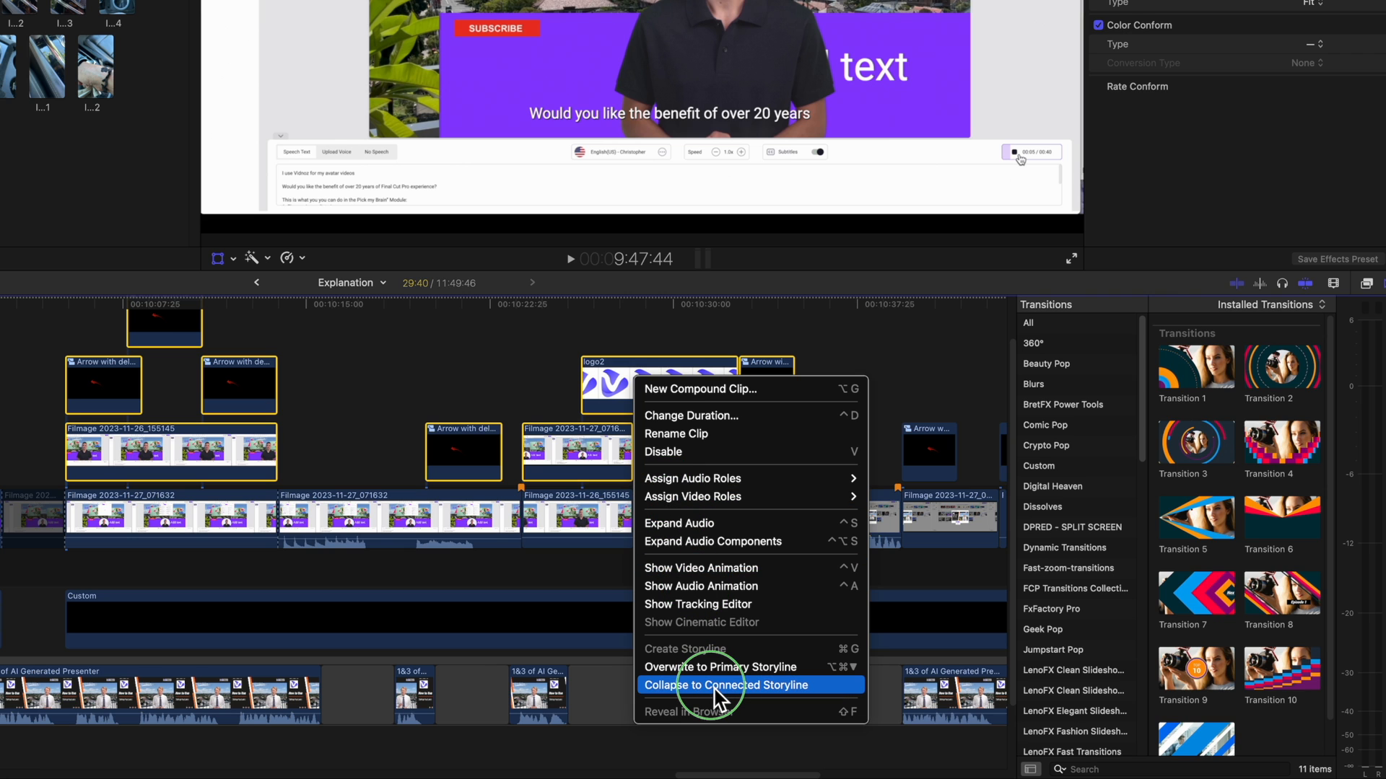
click(724, 685)
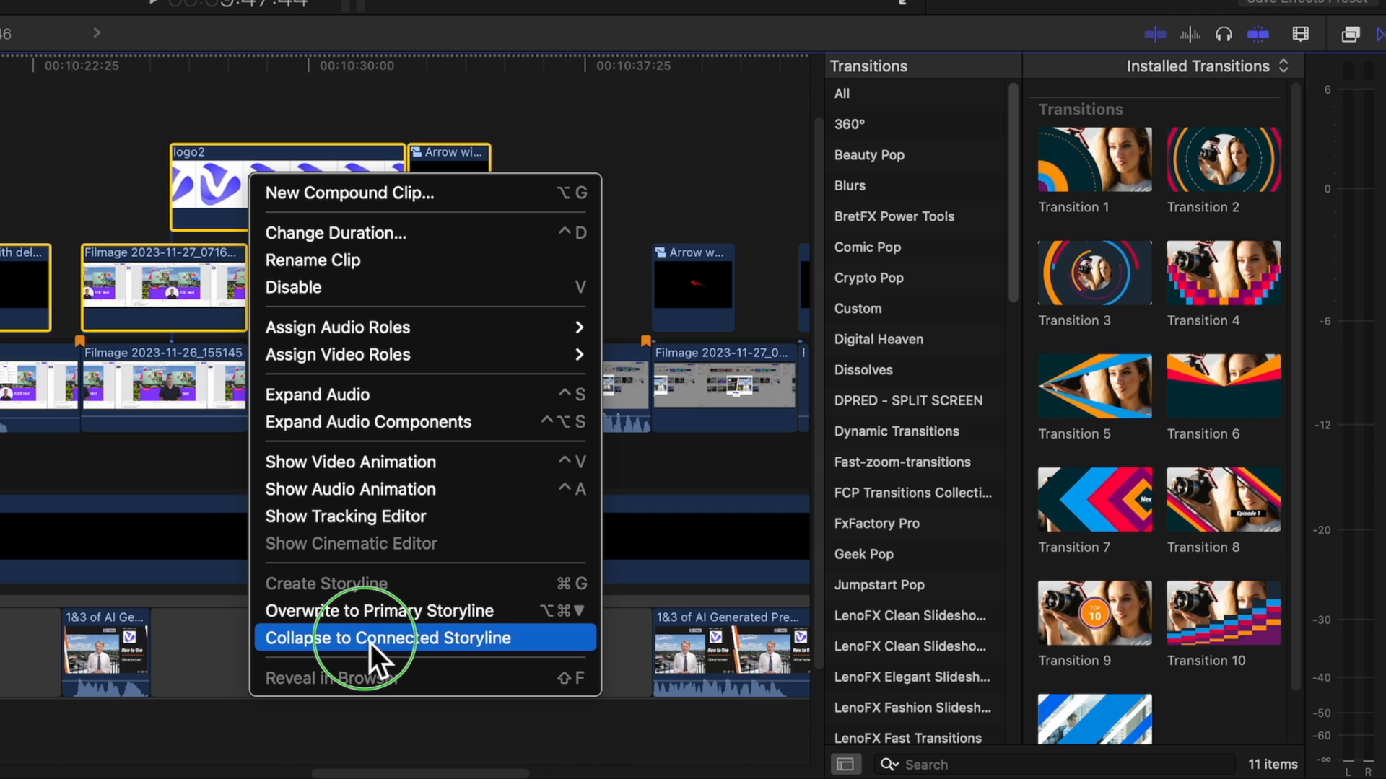
Choose Collapse to Connected Storyline for the logo2, arrow and Filmage clips.
click(381, 638)
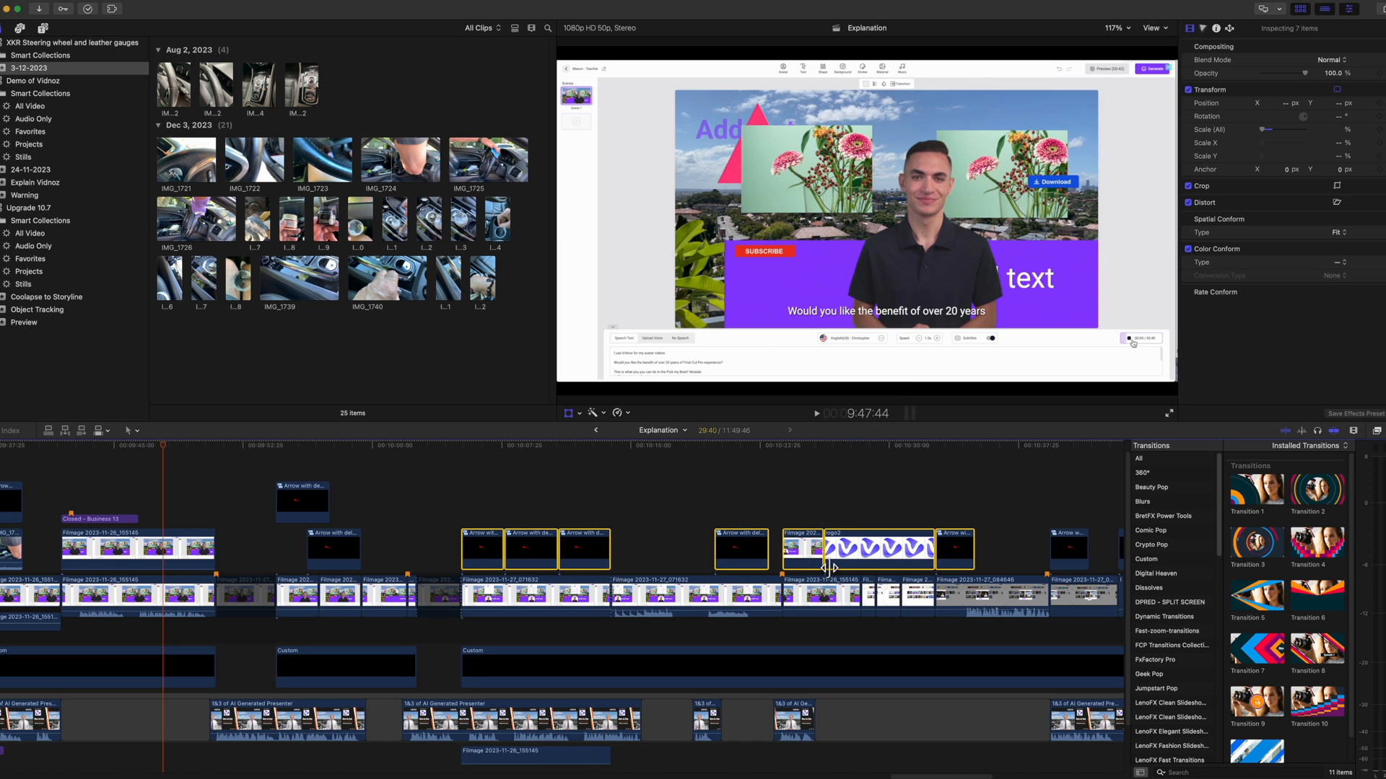
mouse_move(813, 499)
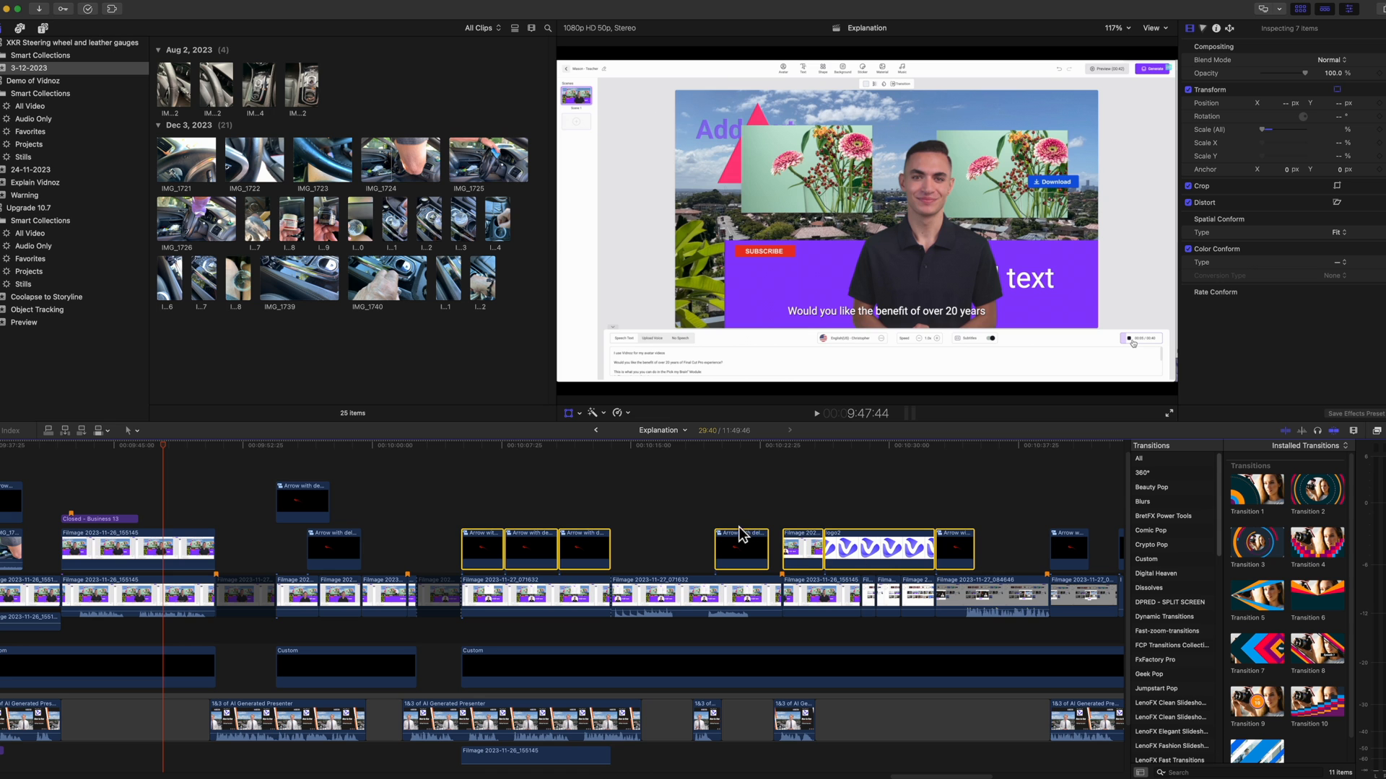
Undo the last two edits with Command+Z twice.
key(cmd+z)
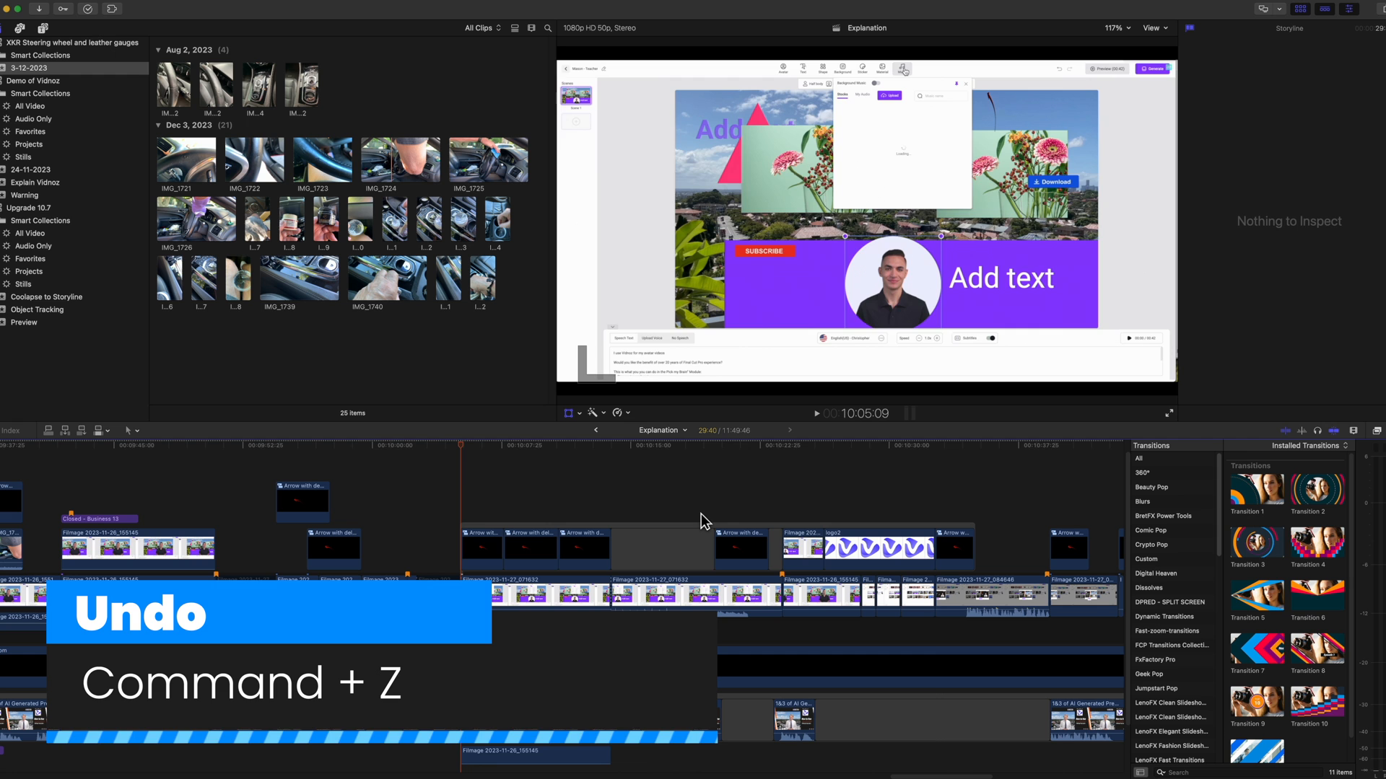
key(cmd+z)
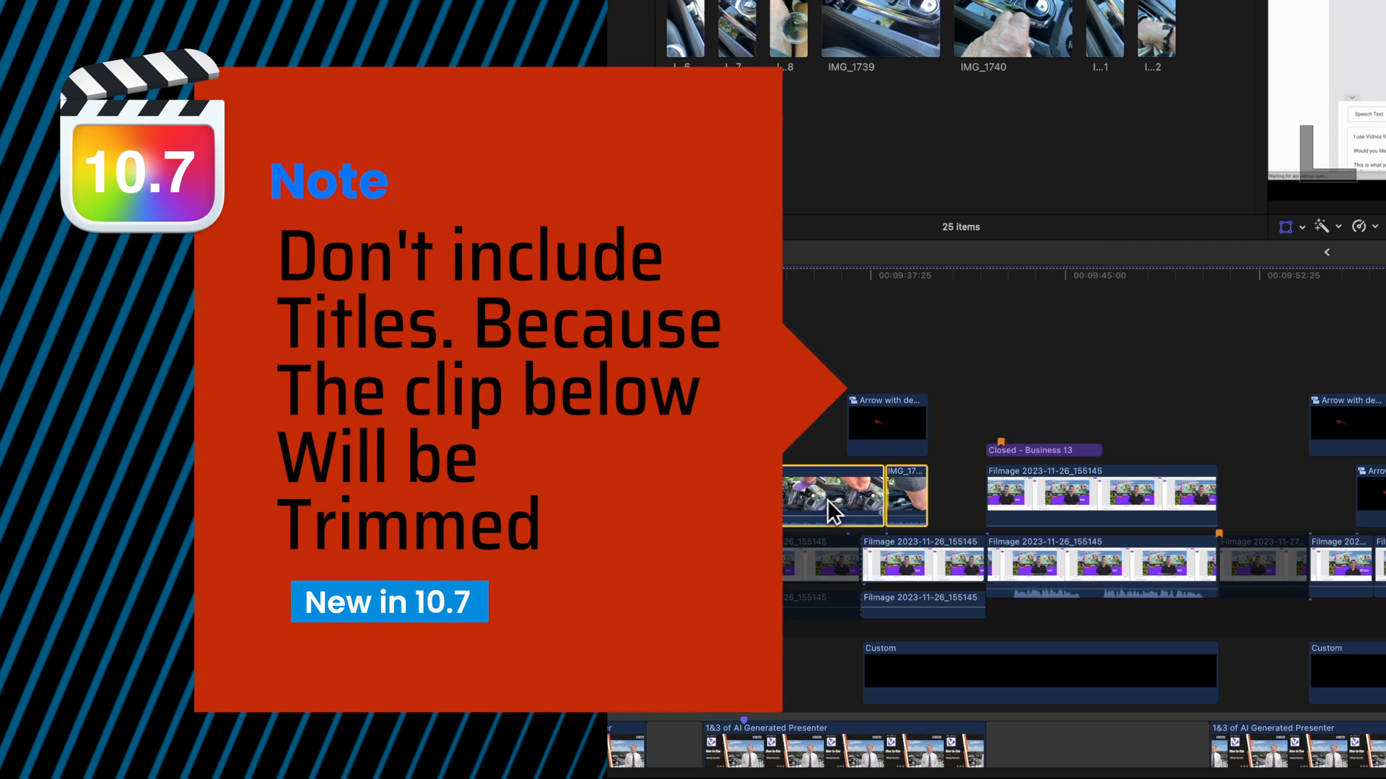
mouse_move(814, 499)
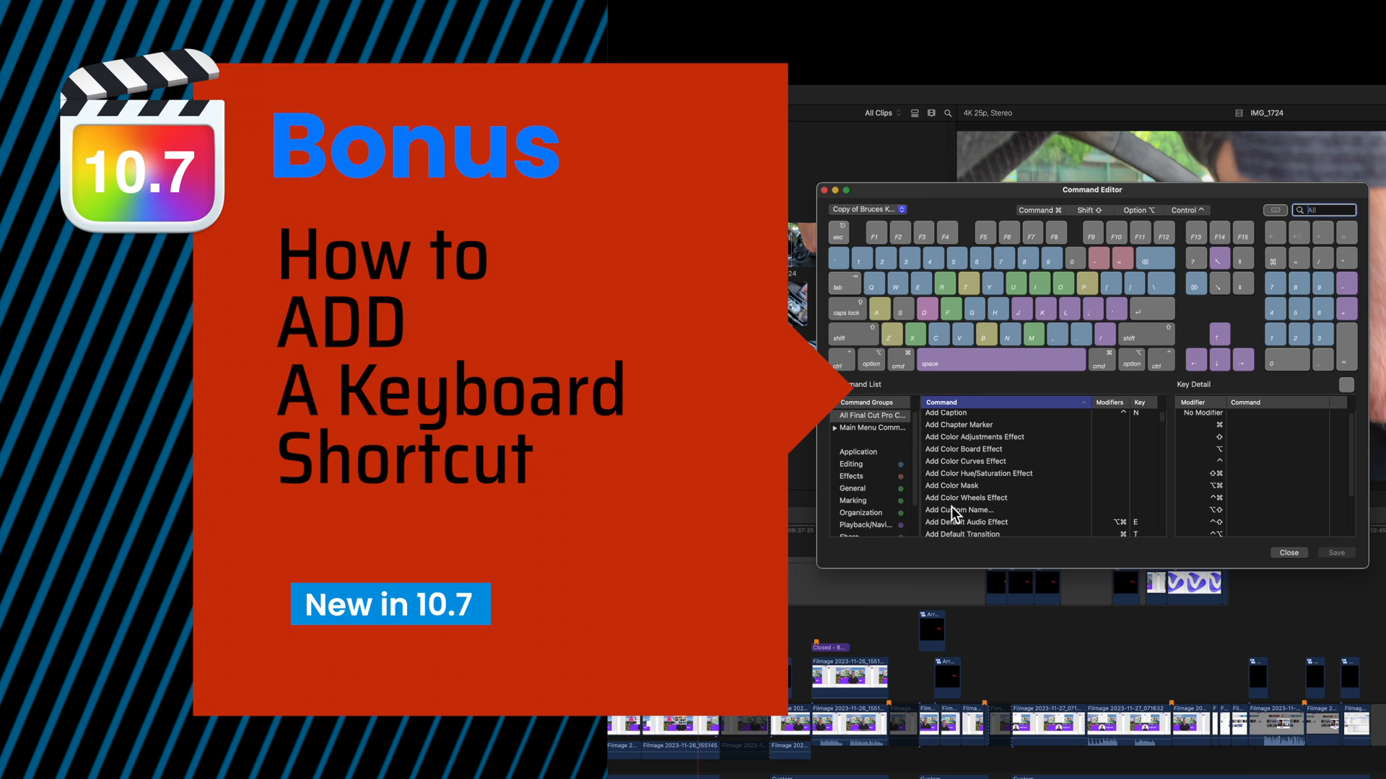
Open the Command Editor, search 'col' and select Collapse to Connected Storyline.
click(97, 9)
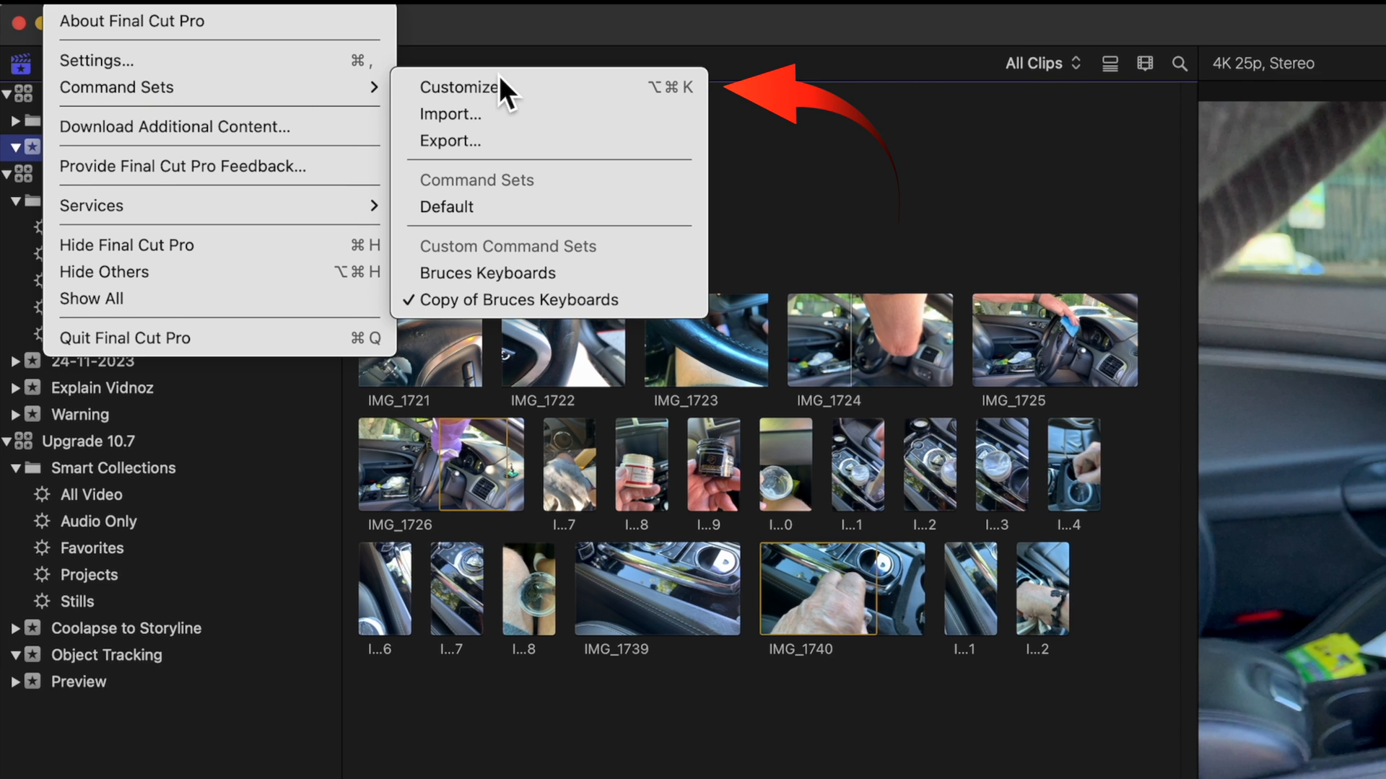
click(460, 87)
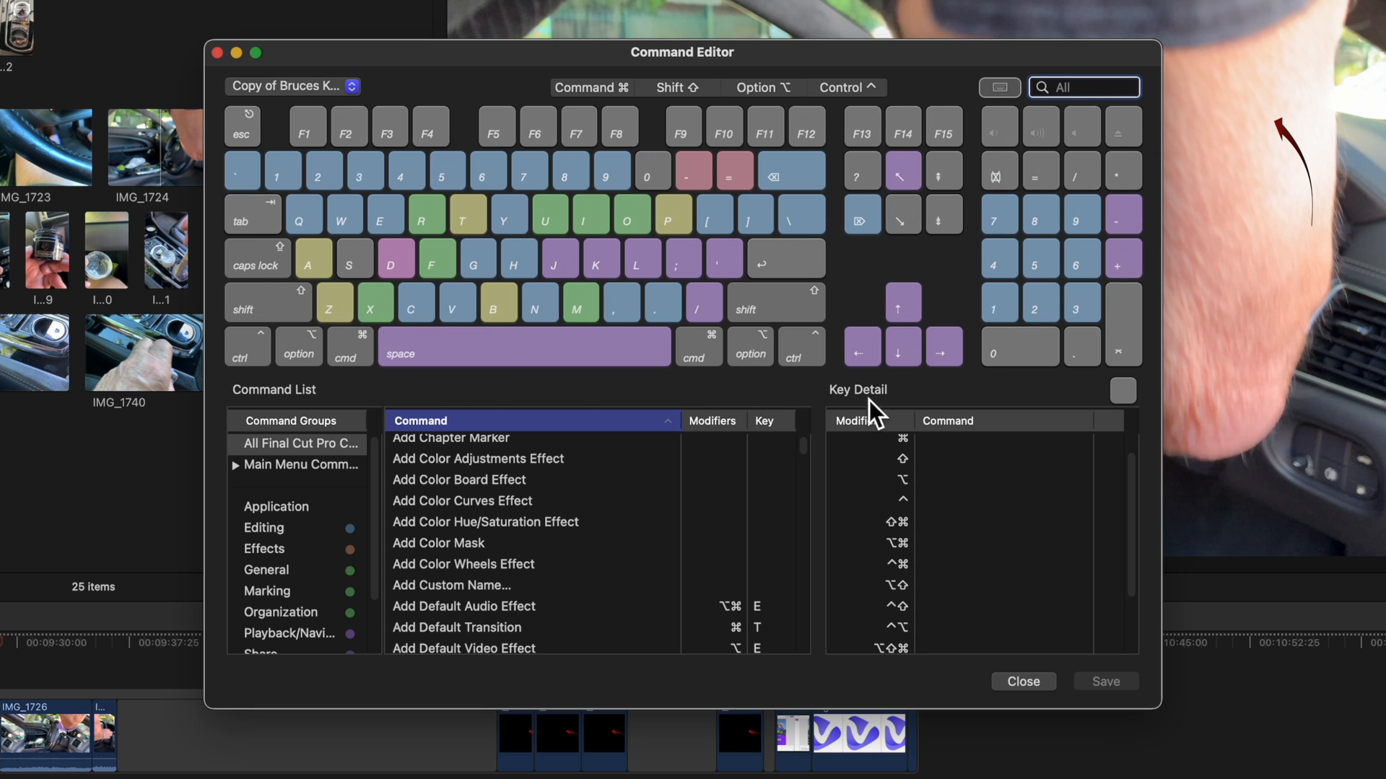
text(coll)
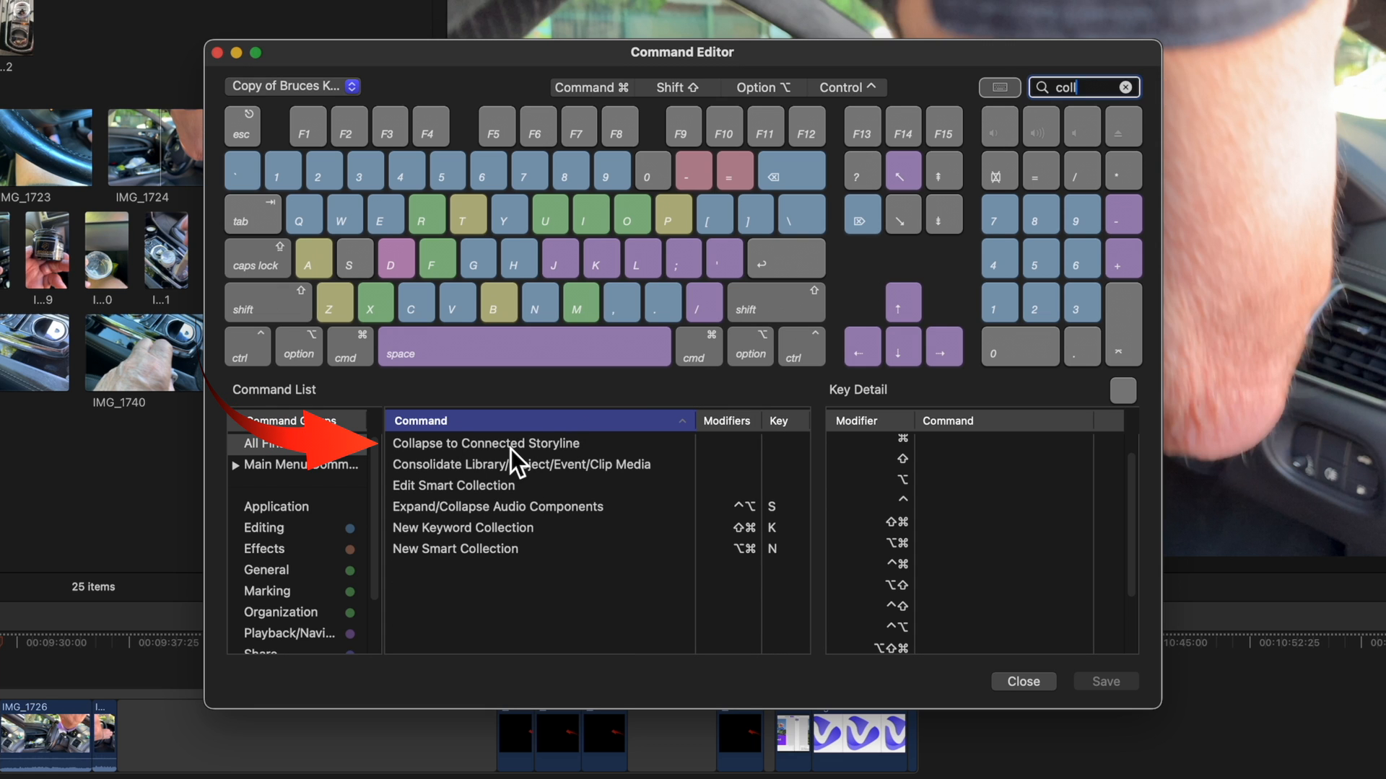
click(508, 444)
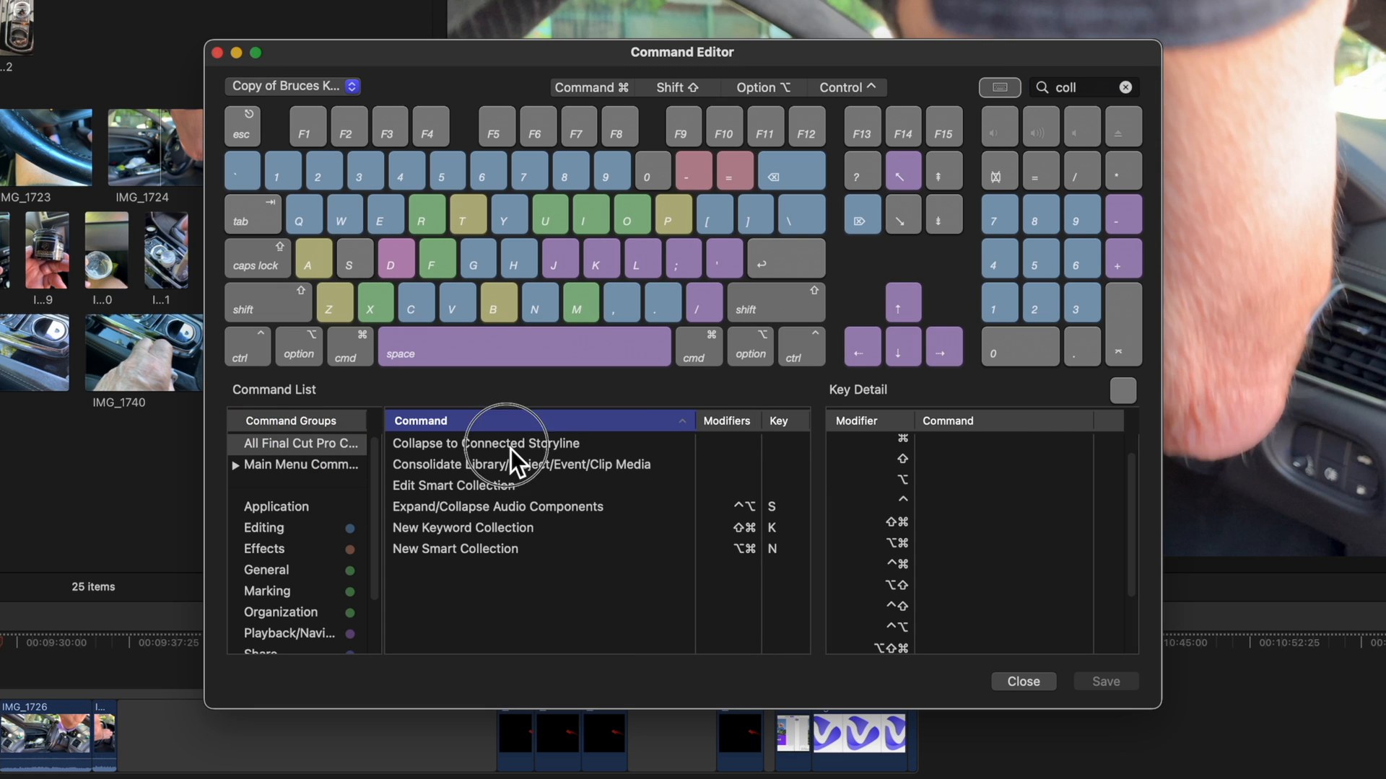
click(485, 442)
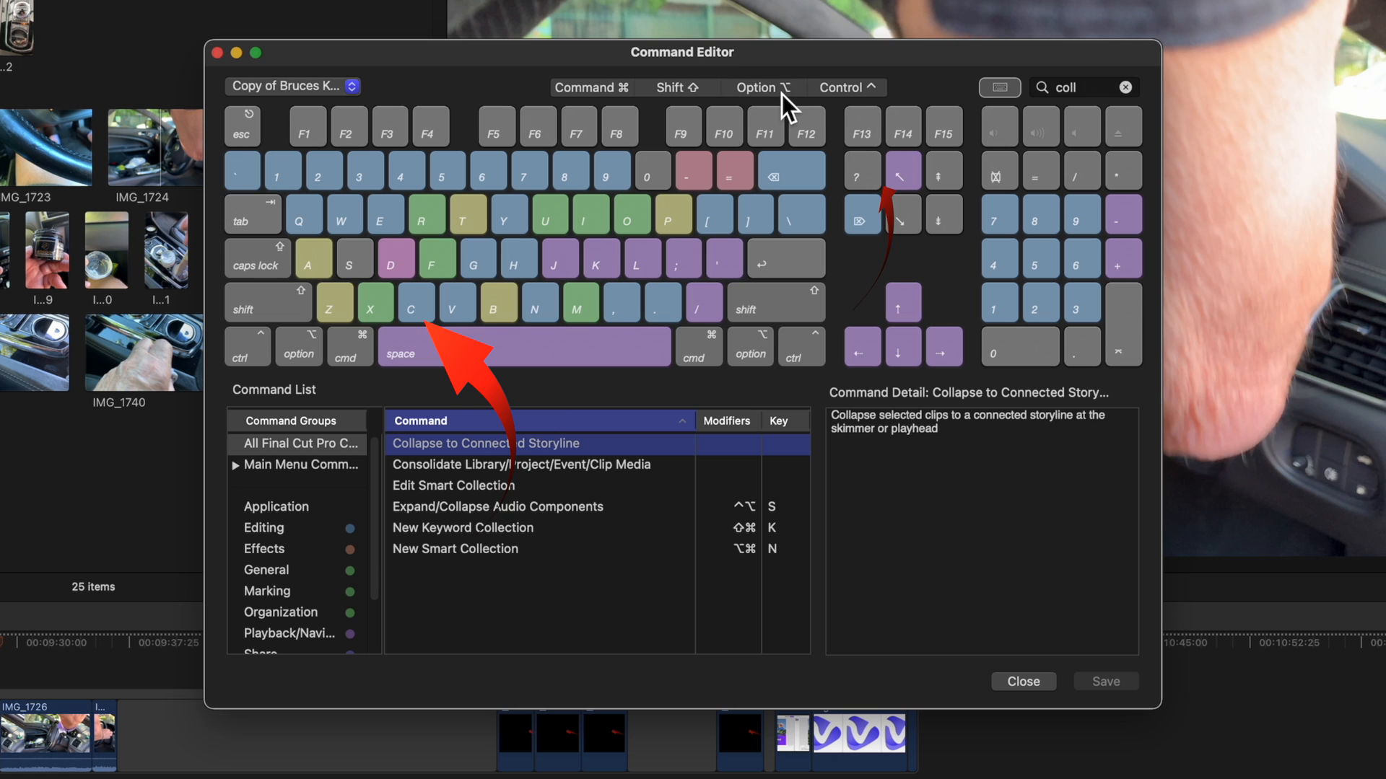
Assign Option+C to Collapse to Connected Storyline and save the command set.
click(760, 88)
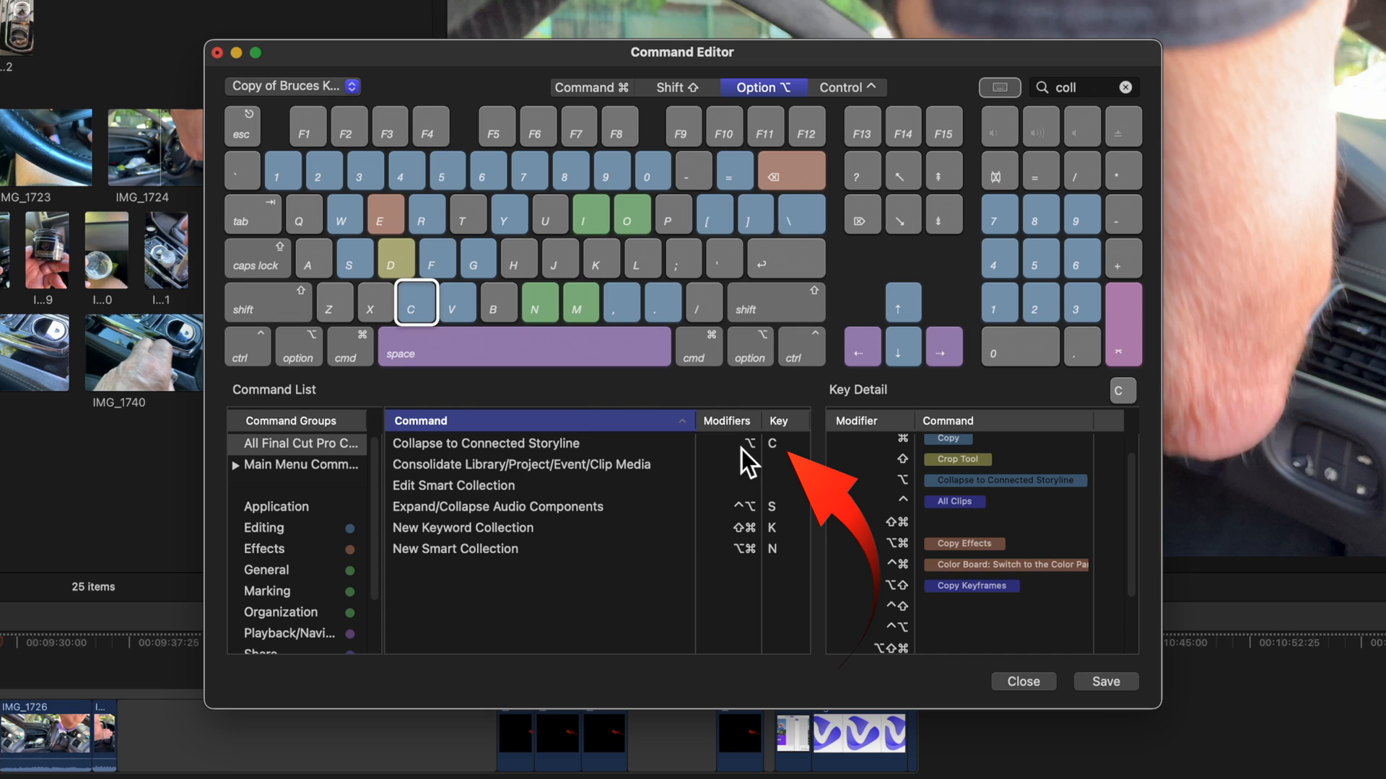
mouse_move(791, 468)
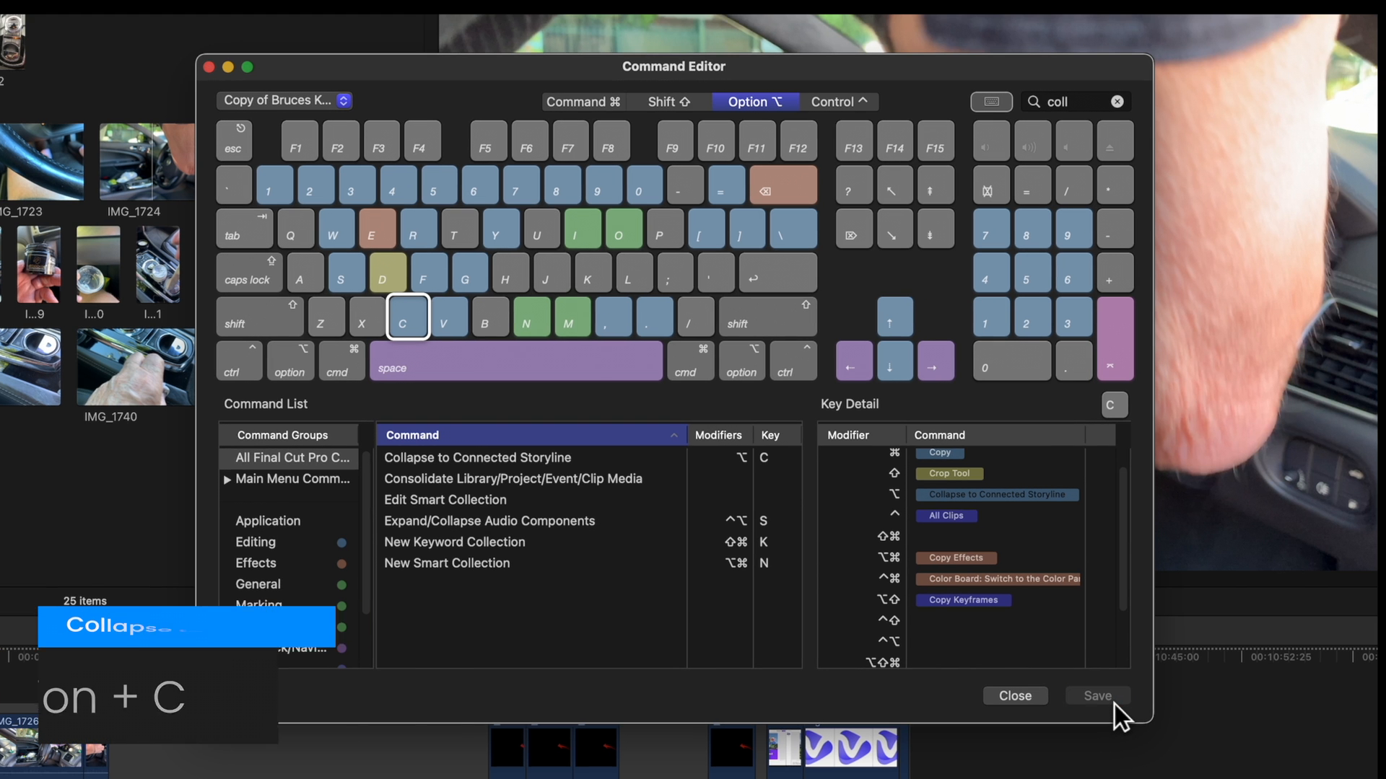
click(1013, 696)
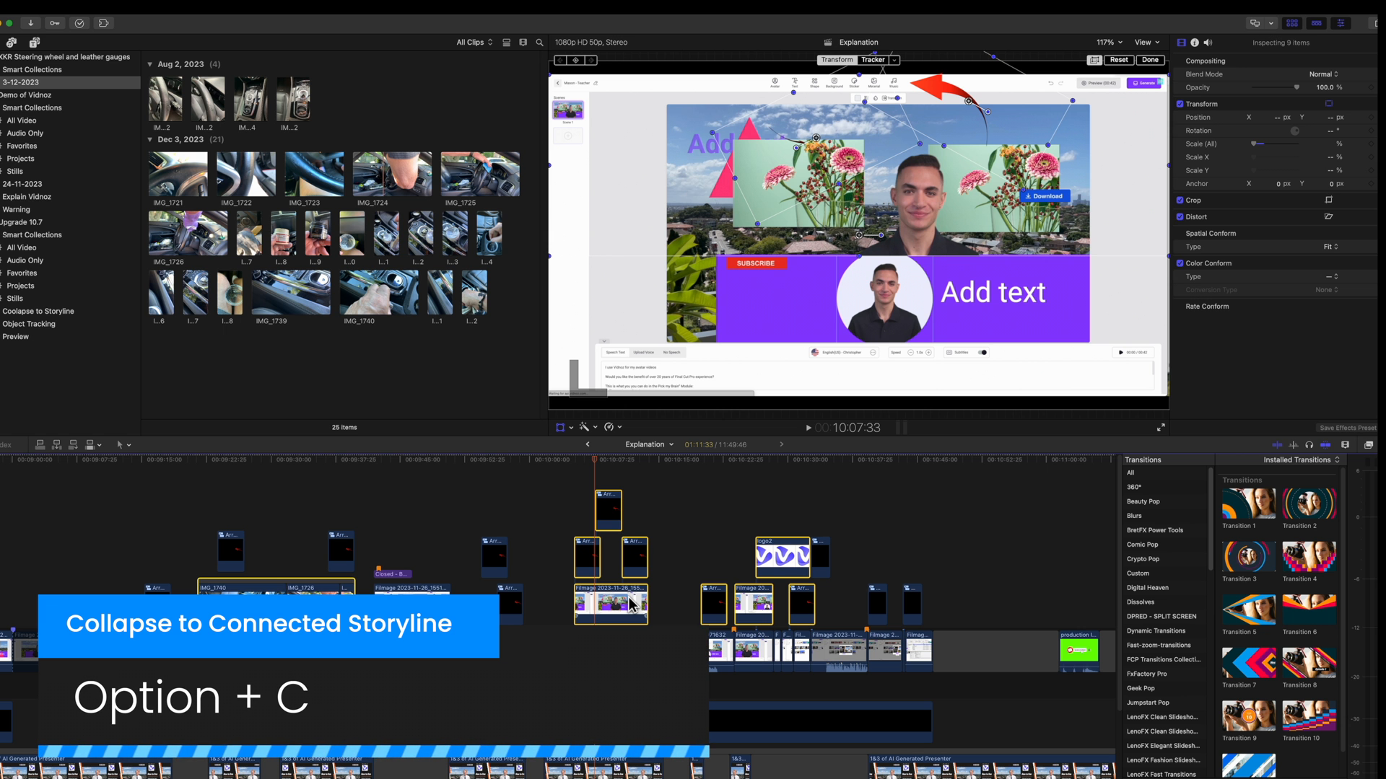